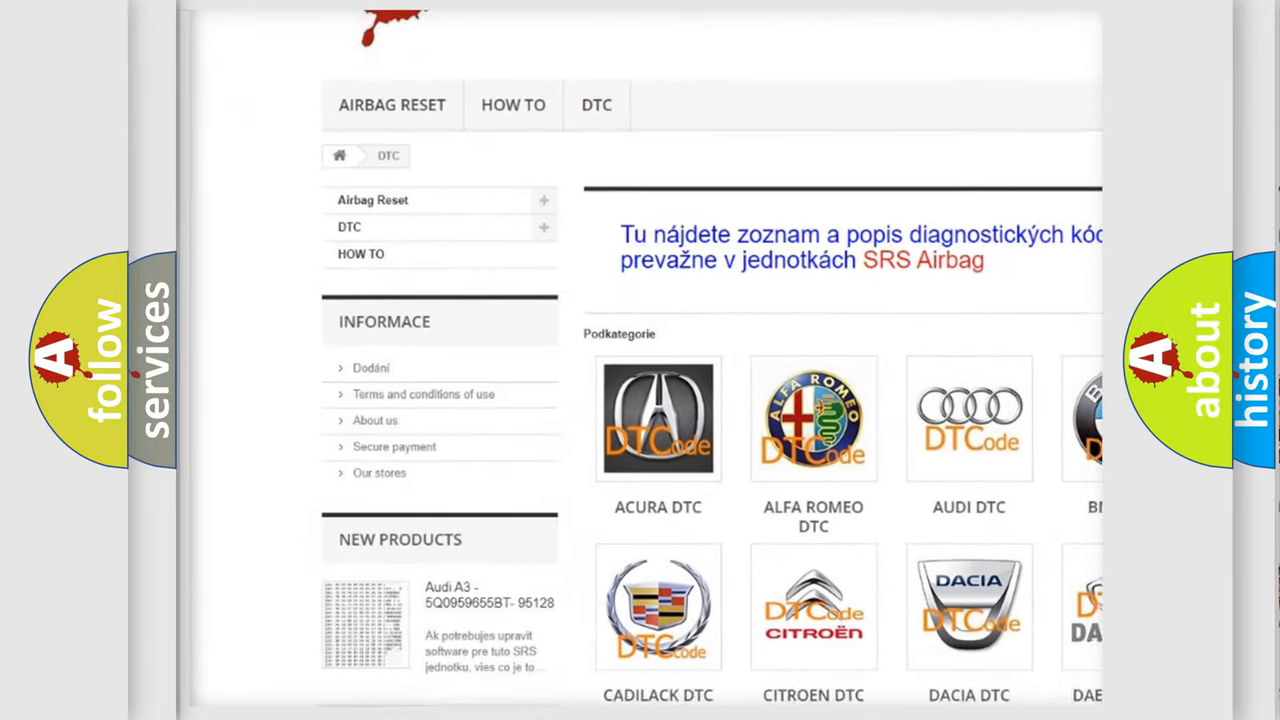
scroll(down, 3)
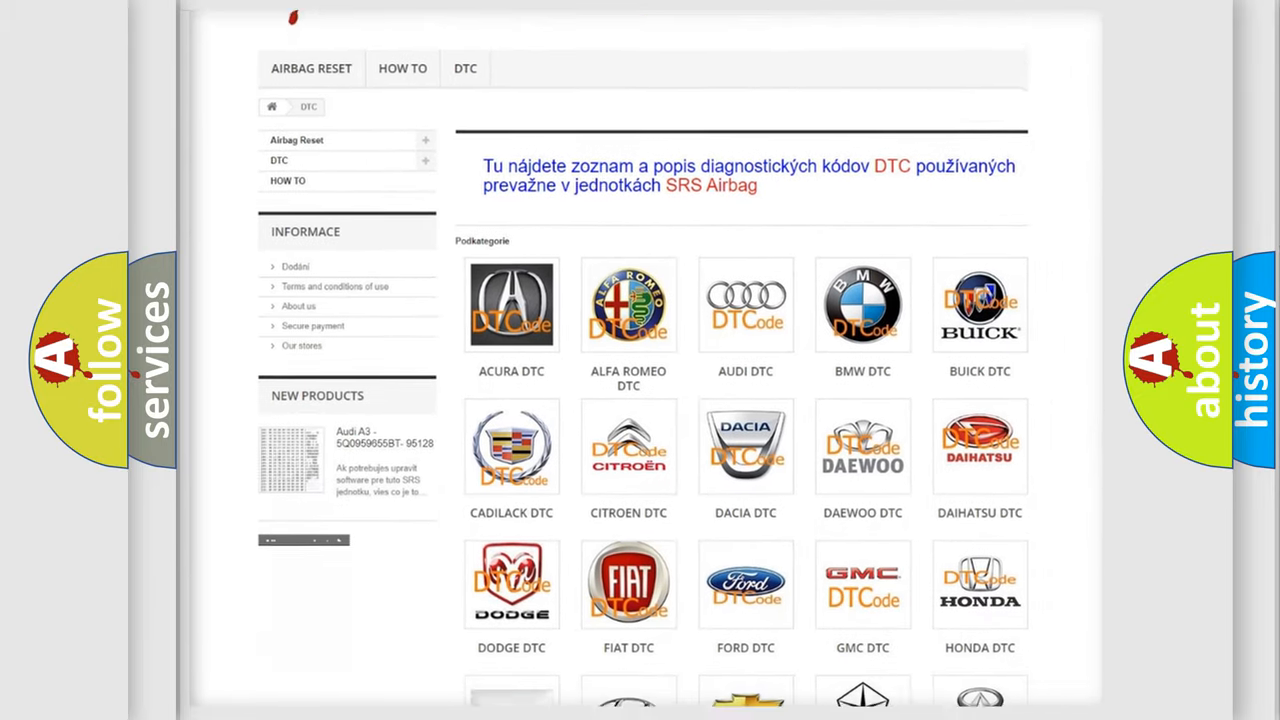
scroll(down, 3)
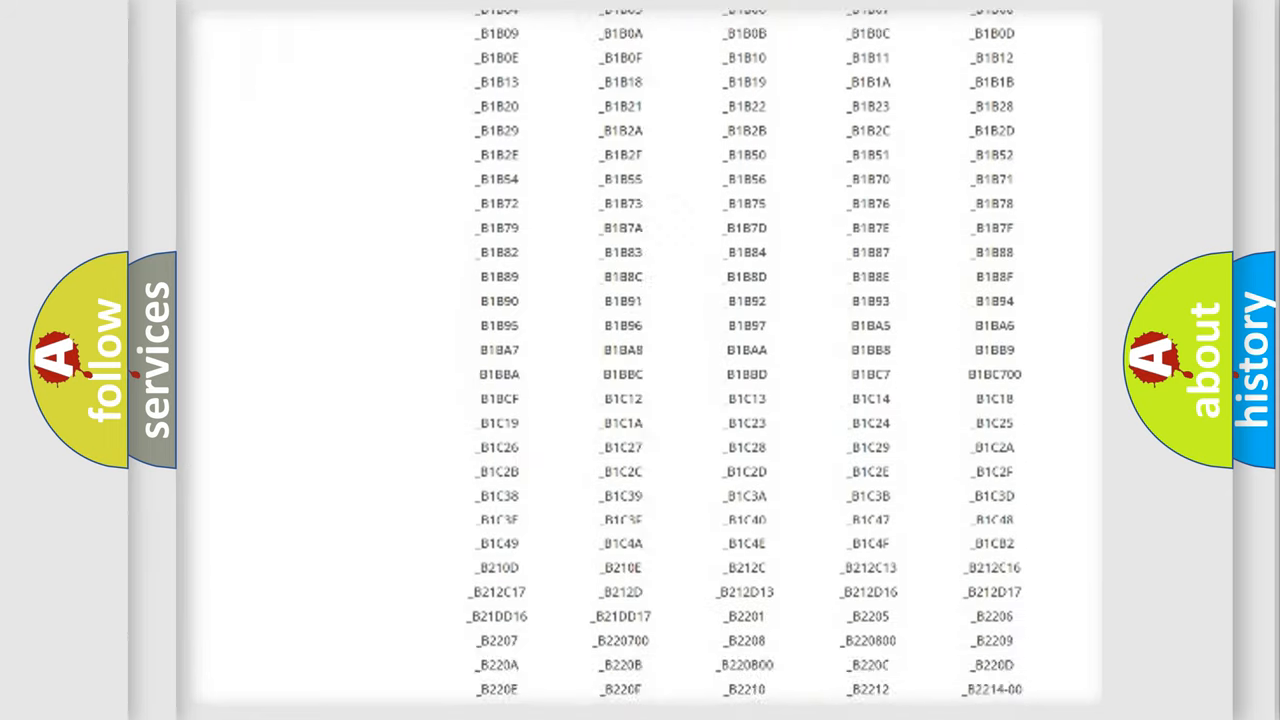
scroll(down, 3)
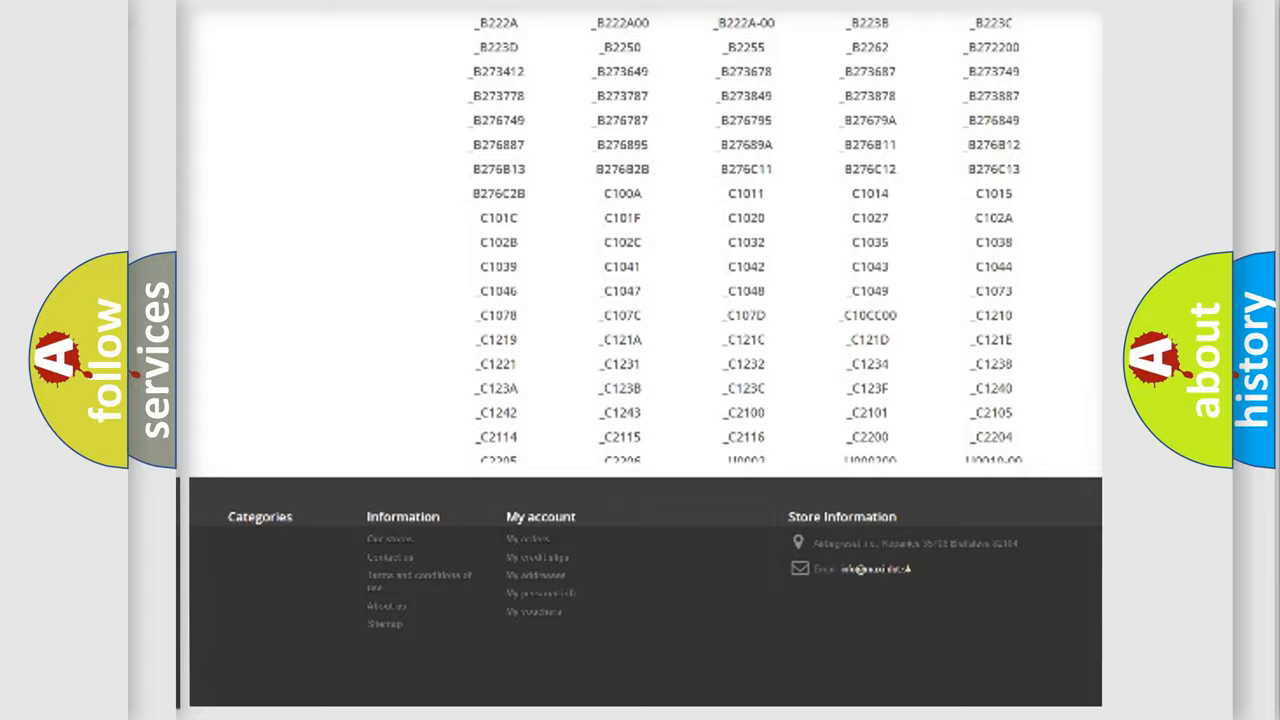